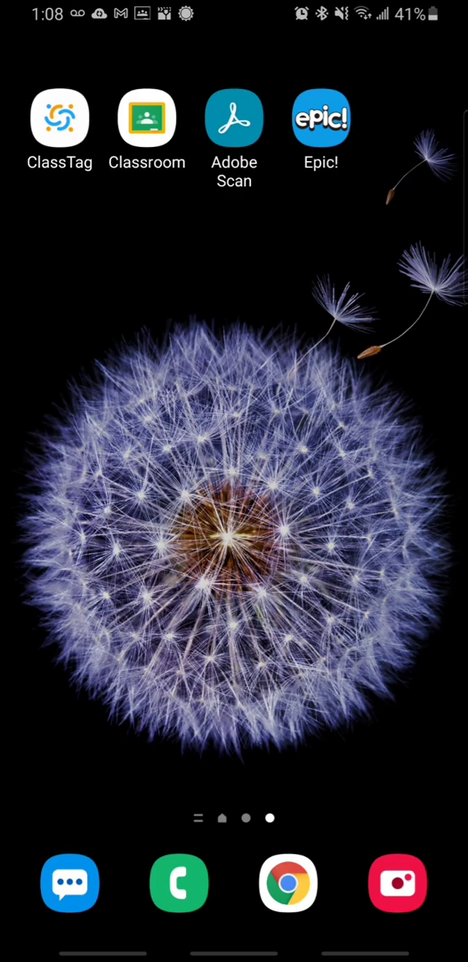
# Step: Launch Adobe Scan from the home screen with the camera on the first test page
pyautogui.click(235, 117)
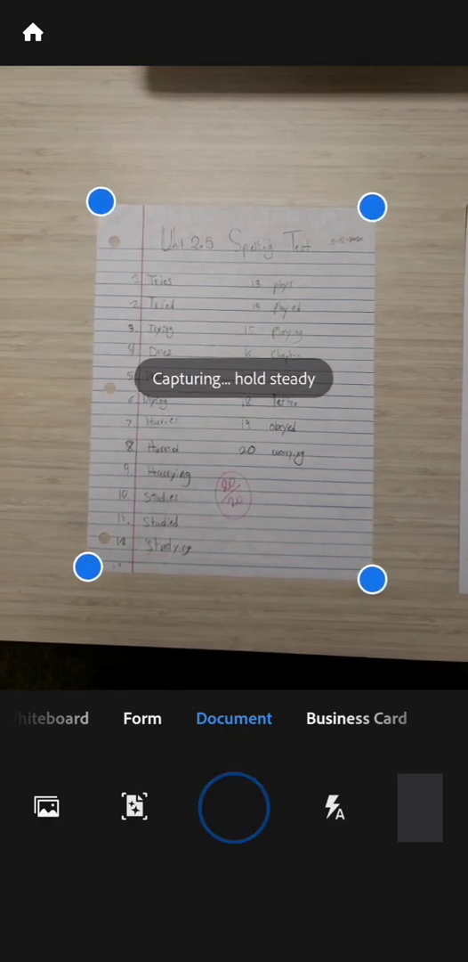
# Step: Capture the handwritten test page and fit the top-left crop corner to the paper
pyautogui.click(235, 807)
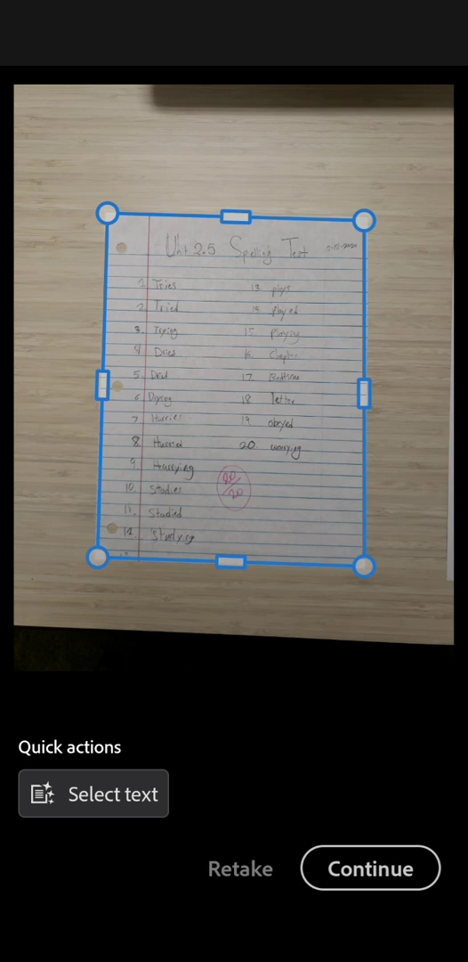
pyautogui.moveTo(105, 214); pyautogui.dragTo(54, 114)
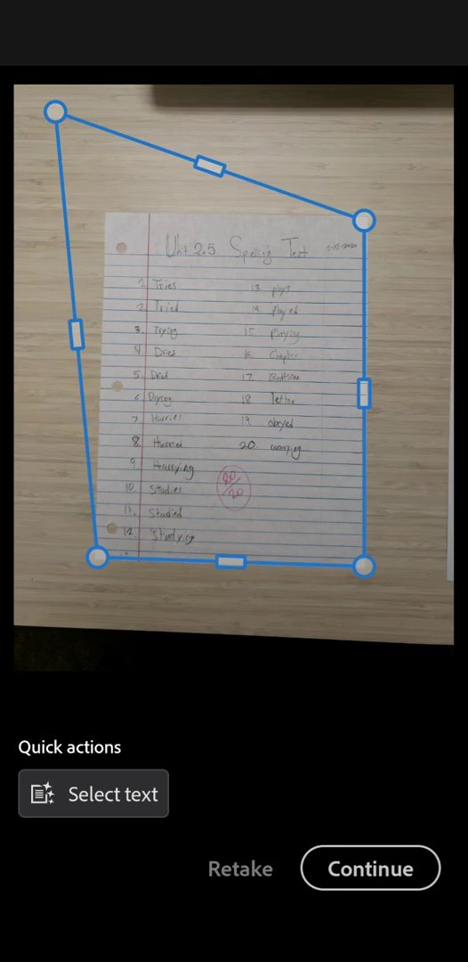
pyautogui.moveTo(55, 114); pyautogui.dragTo(82, 166)
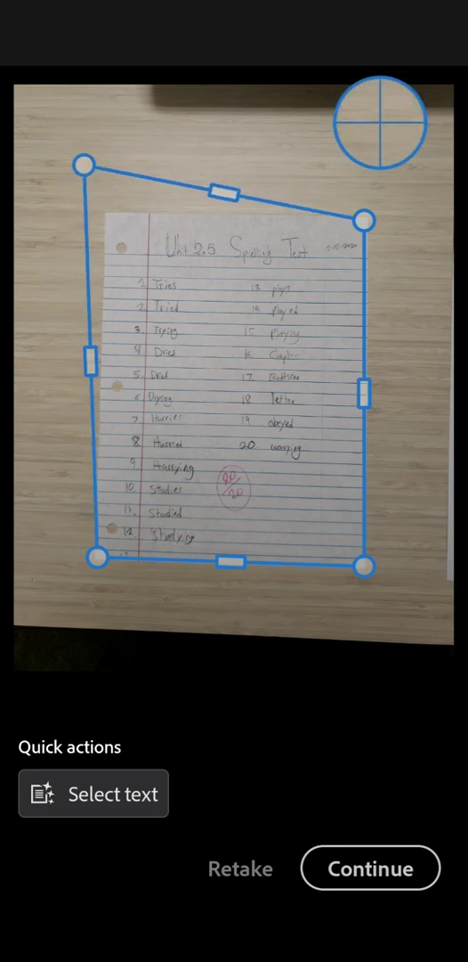
pyautogui.moveTo(82, 165); pyautogui.dragTo(107, 217)
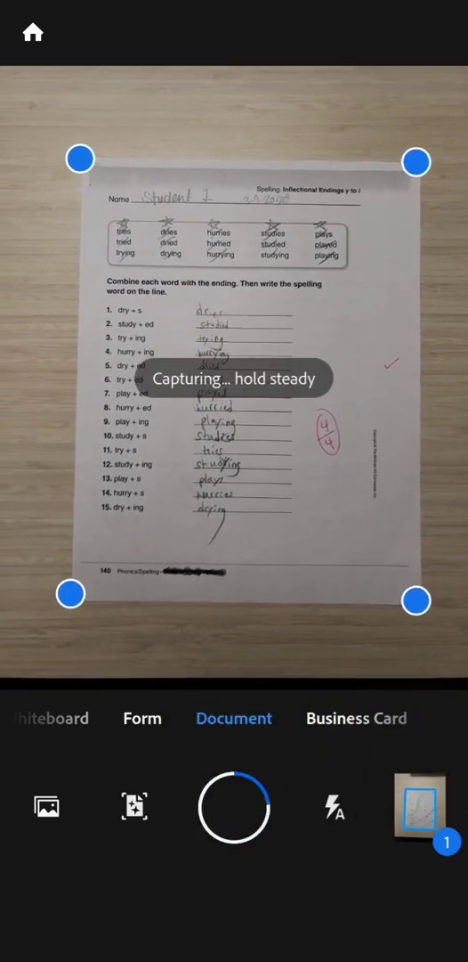
# Step: Capture the second and third worksheet pages and bring up the three-page review
pyautogui.click(235, 808)
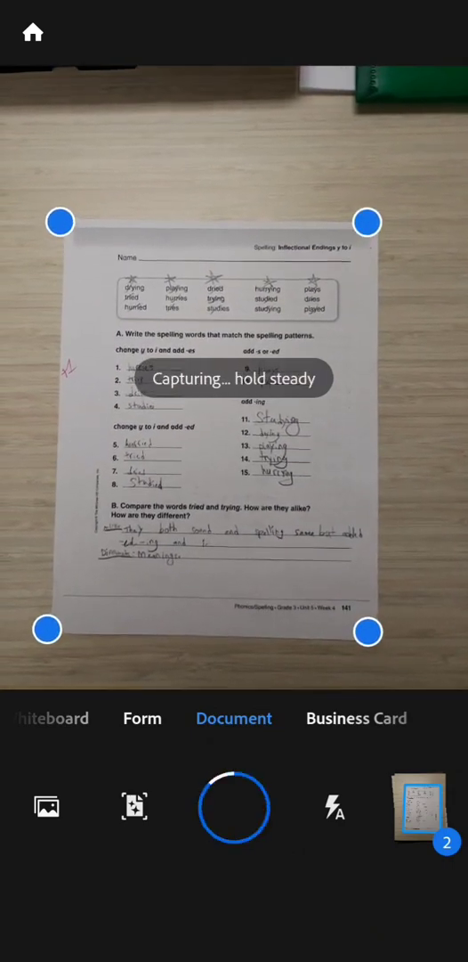
pyautogui.click(235, 806)
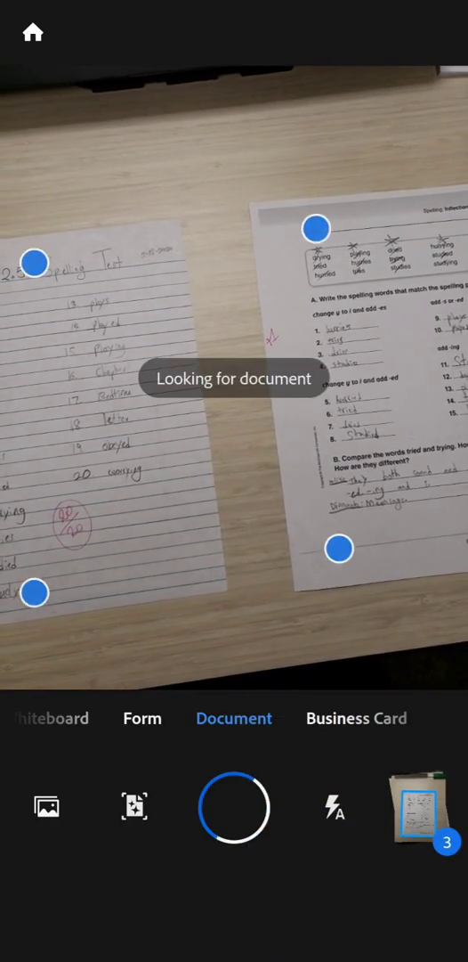
pyautogui.click(235, 809)
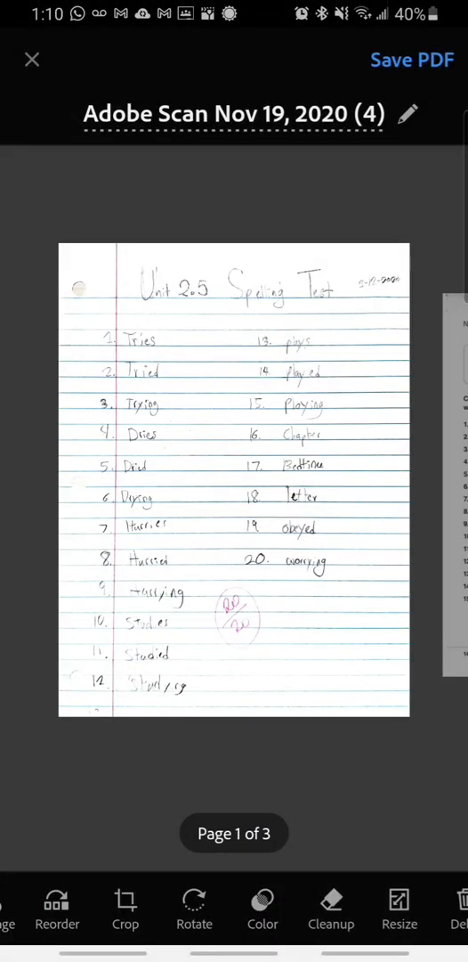
# Step: Rotate page 1 upside down and back upright, then show its colour filter choices
pyautogui.hscroll(-3)
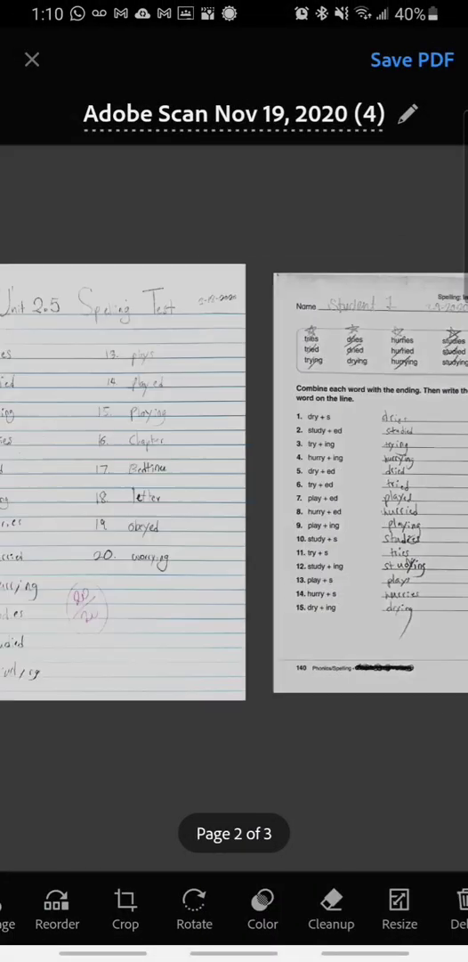
pyautogui.hscroll(3)
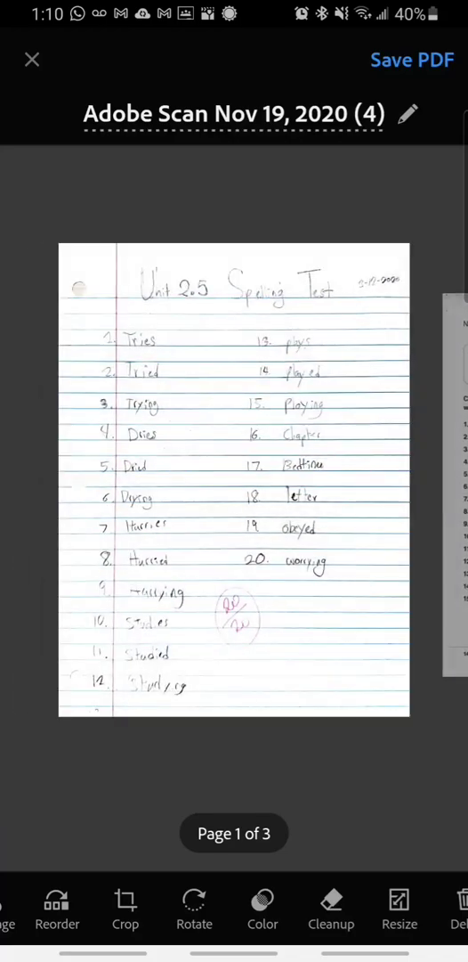
pyautogui.click(194, 897)
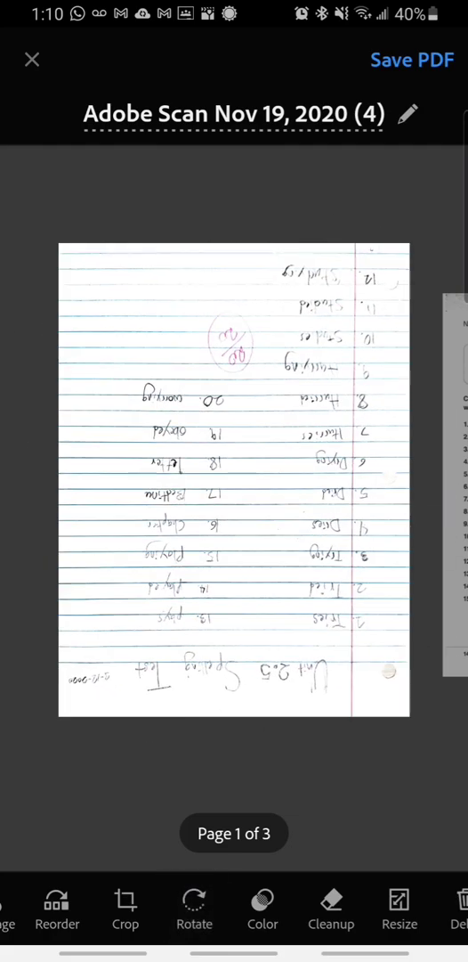
pyautogui.click(195, 897)
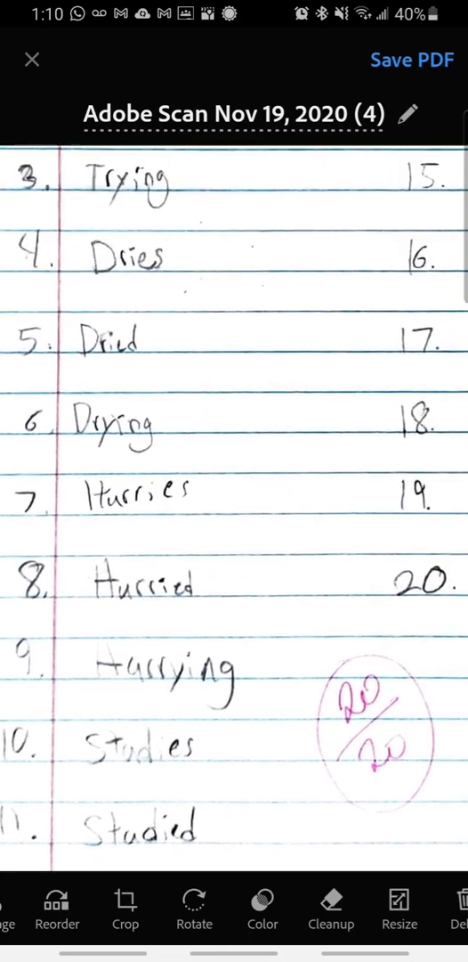
pyautogui.scroll(-3)
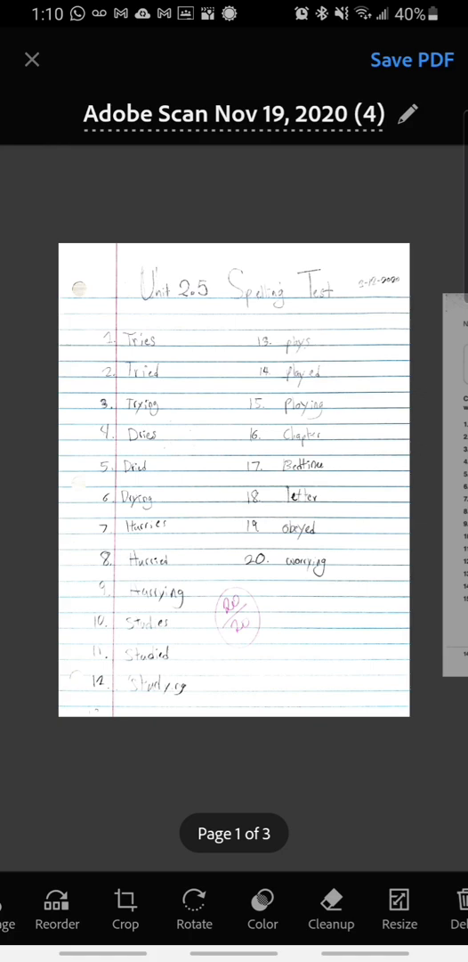
pyautogui.click(263, 908)
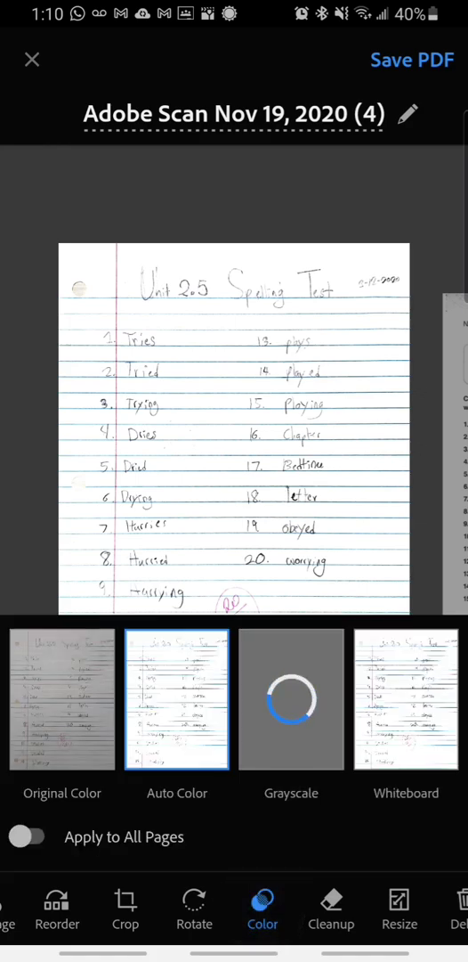
# Step: Keep page 1 in Original Color and start renaming the scan
pyautogui.click(60, 698)
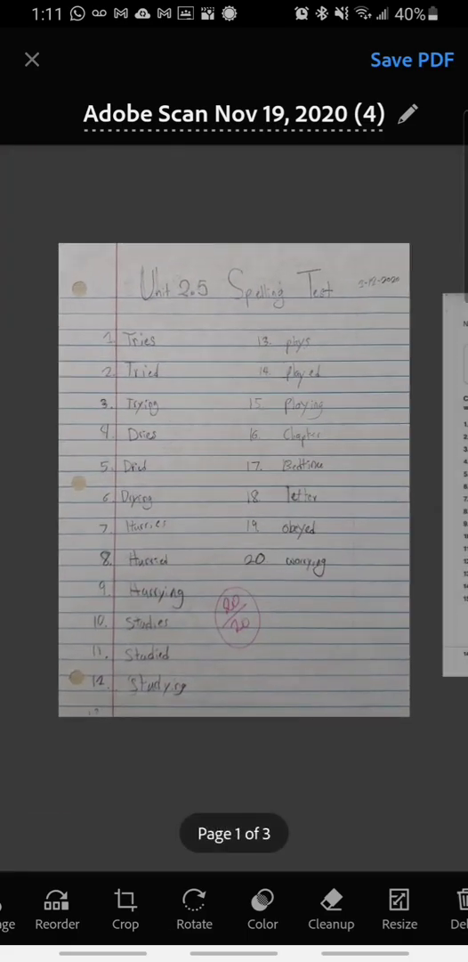
pyautogui.hscroll(-3)
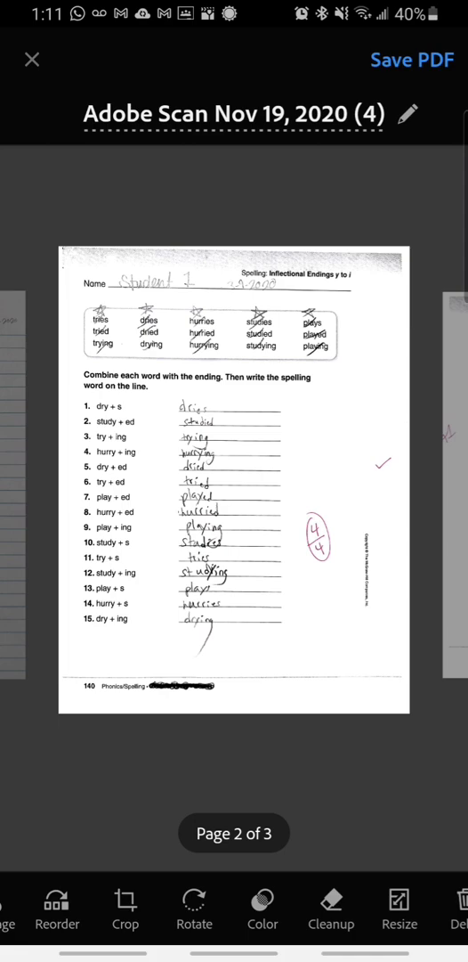
pyautogui.click(409, 114)
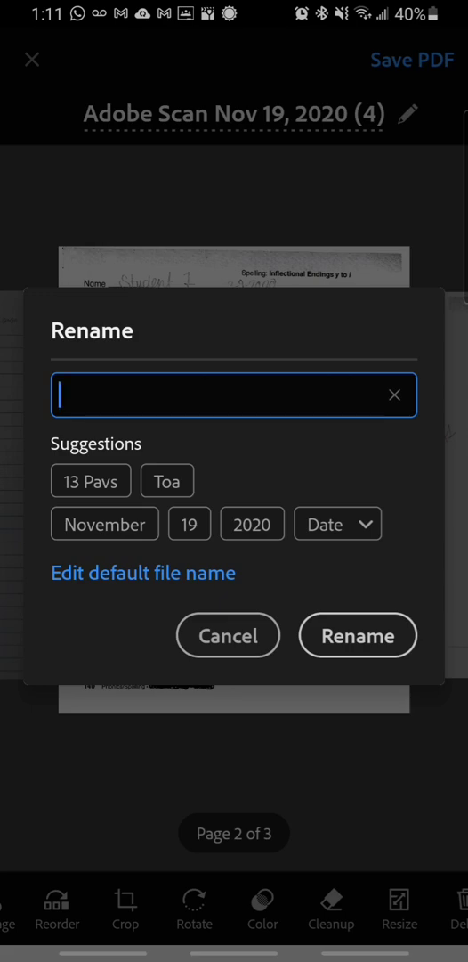
# Step: Rename the scan to 'student 1- spelling test 2.5'
pyautogui.click(233, 395)
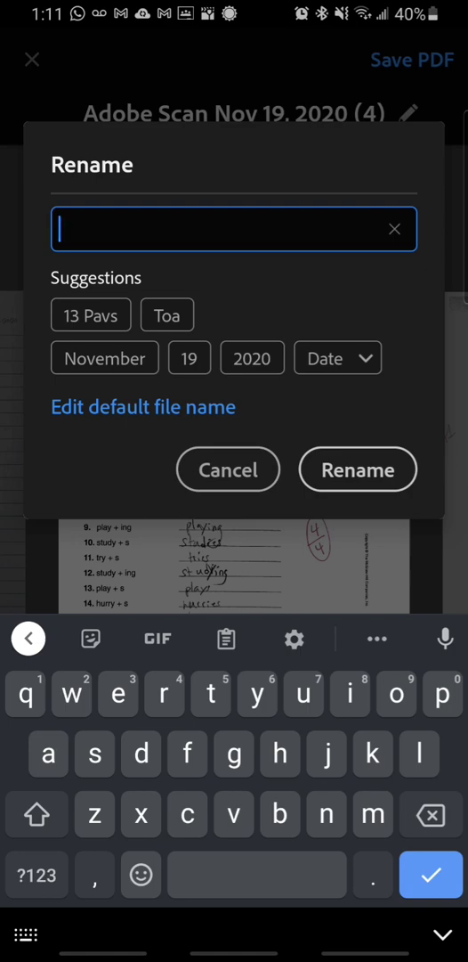
pyautogui.moveTo(94, 762); pyautogui.dragTo(187, 686)
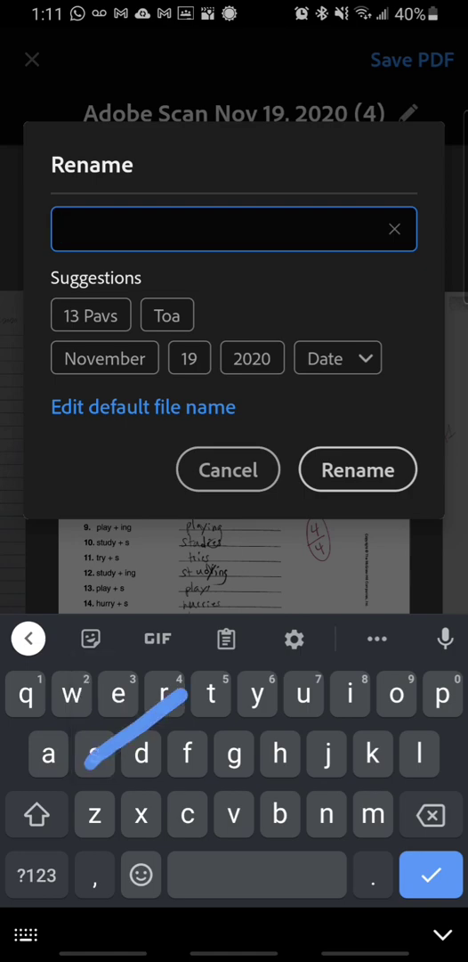
pyautogui.write('student 1-')
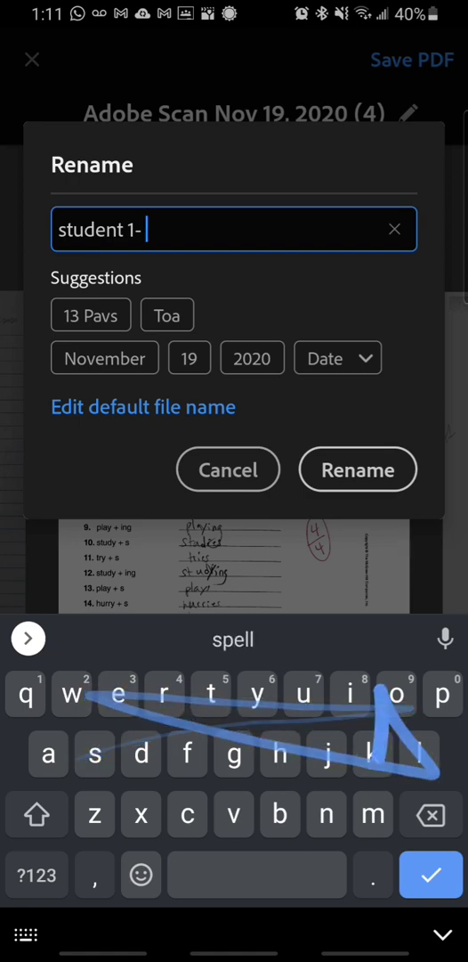
pyautogui.write('spelling test')
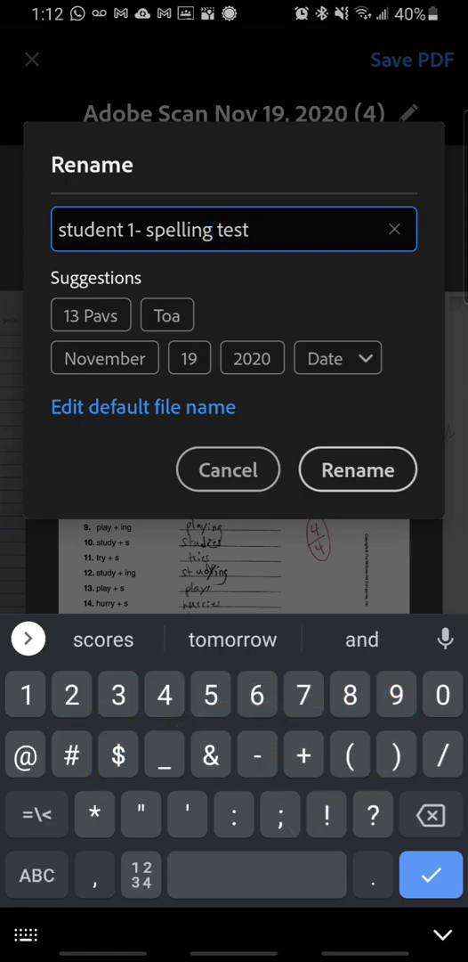
pyautogui.write('2.5')
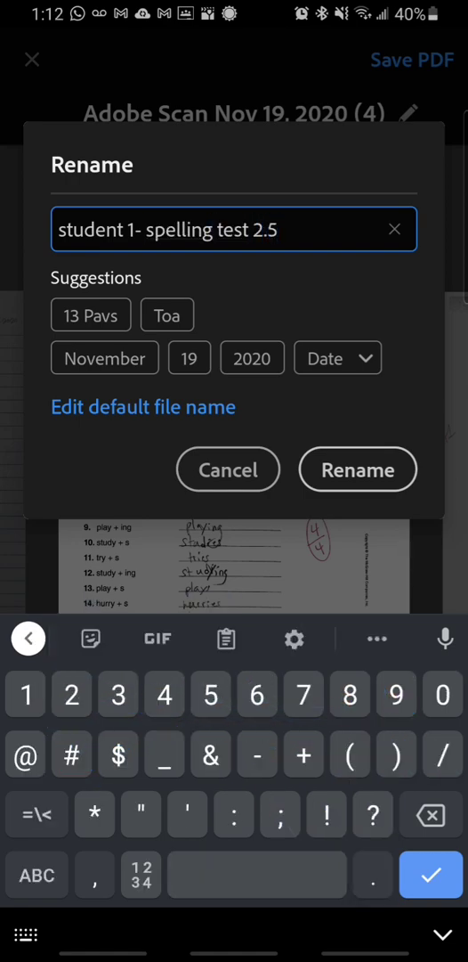
pyautogui.click(356, 470)
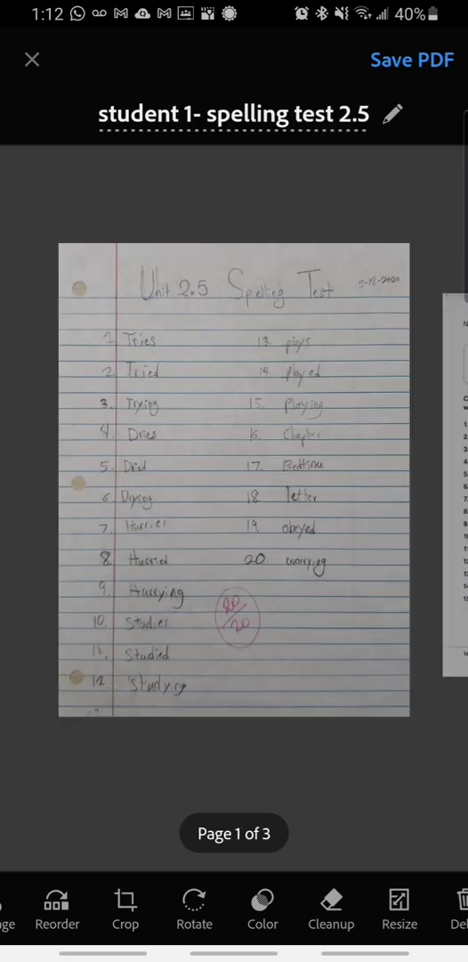
# Step: Save the scan as 'student 1- spelling test 2.5.pdf' and share it to Classroom
pyautogui.click(412, 60)
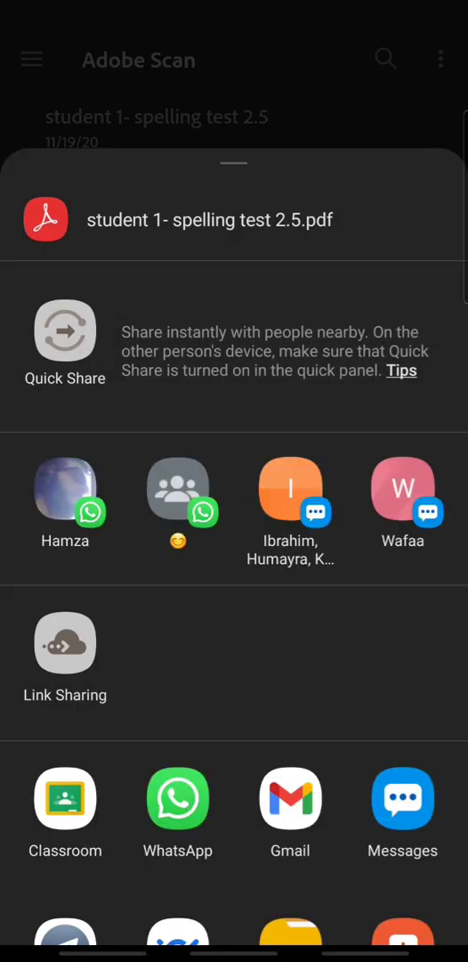
pyautogui.click(64, 798)
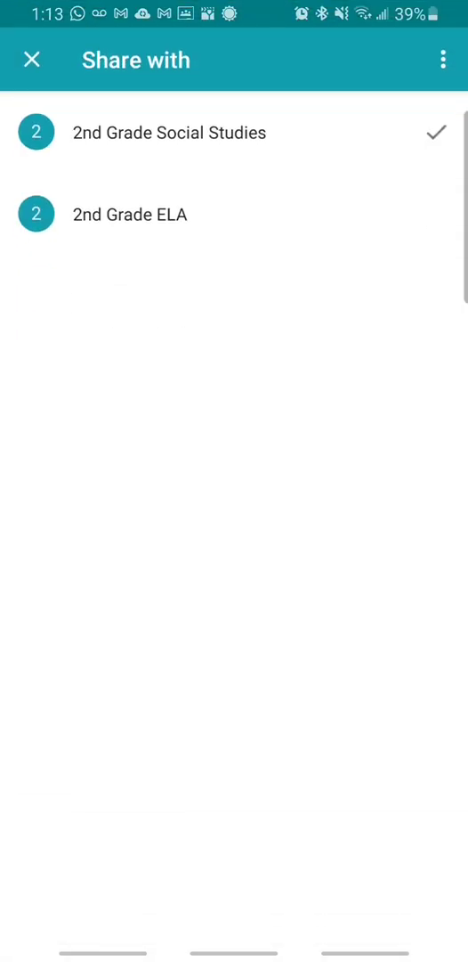
# Step: Attach the PDF to the 2nd Grade ELA 2.5 Spelling Test assignment
pyautogui.click(132, 213)
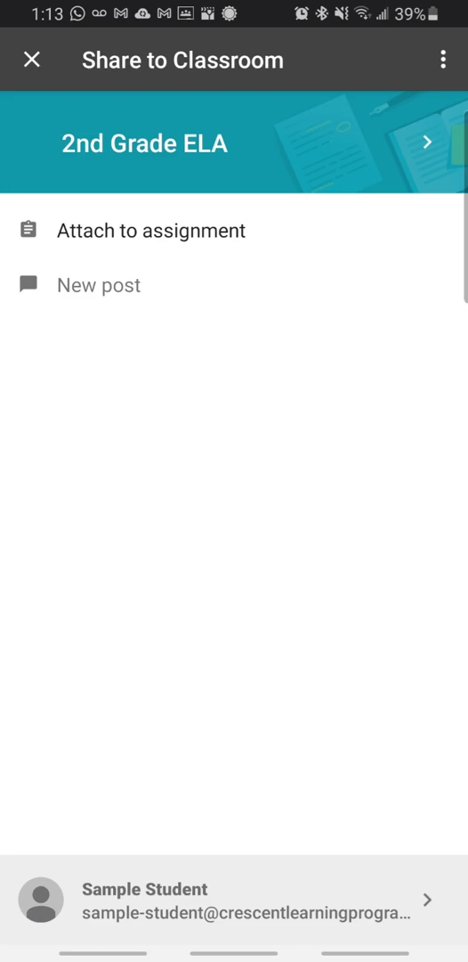
pyautogui.click(151, 229)
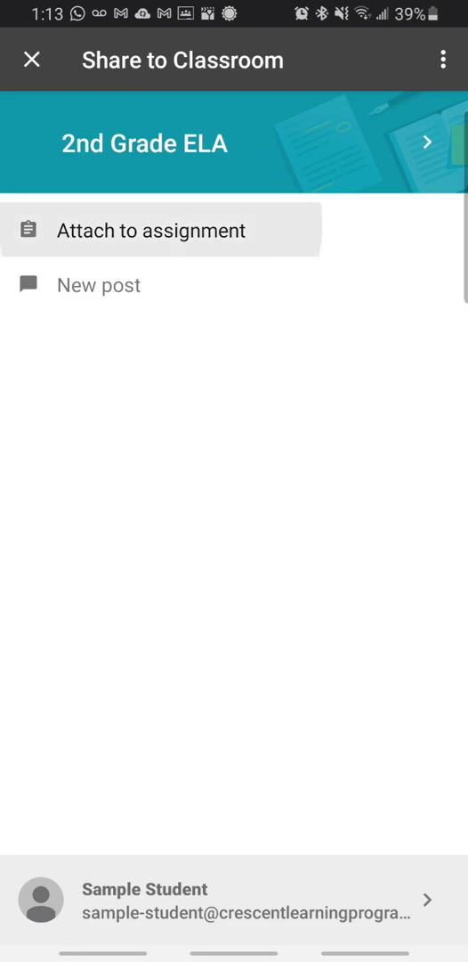
pyautogui.click(160, 229)
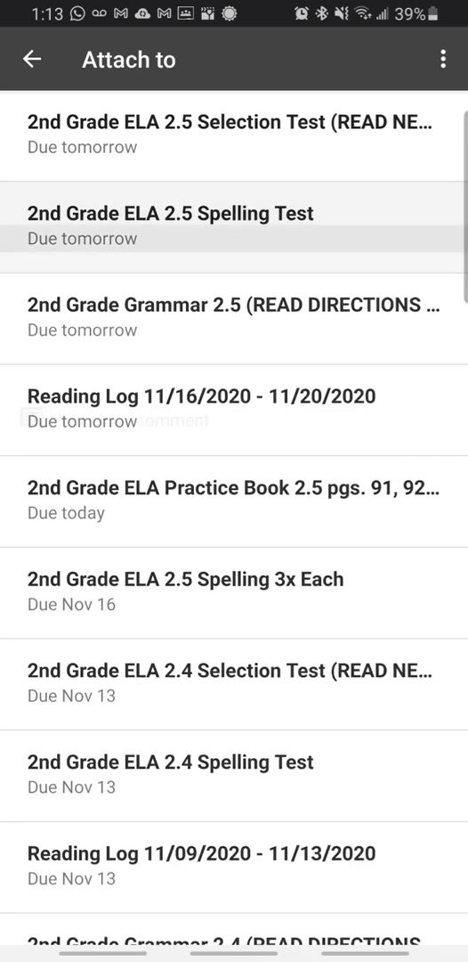
pyautogui.click(169, 212)
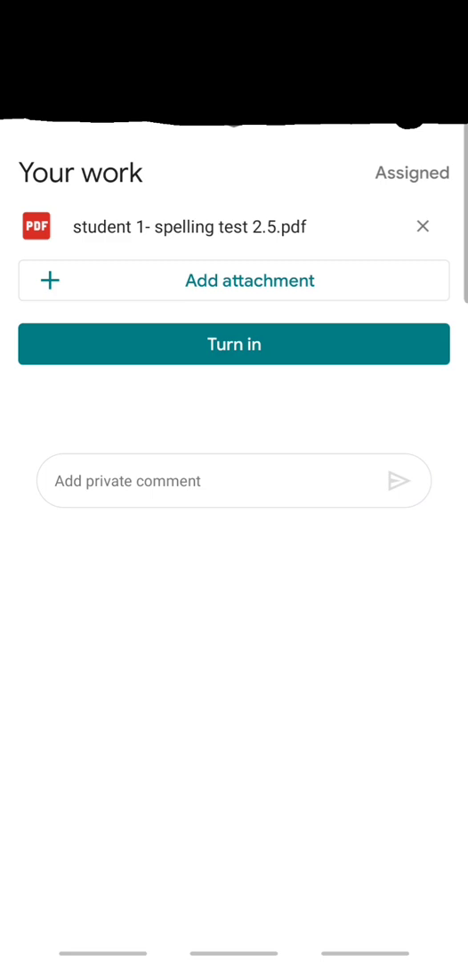
# Step: Turn in the attached spelling test and confirm the hand-in
pyautogui.click(235, 344)
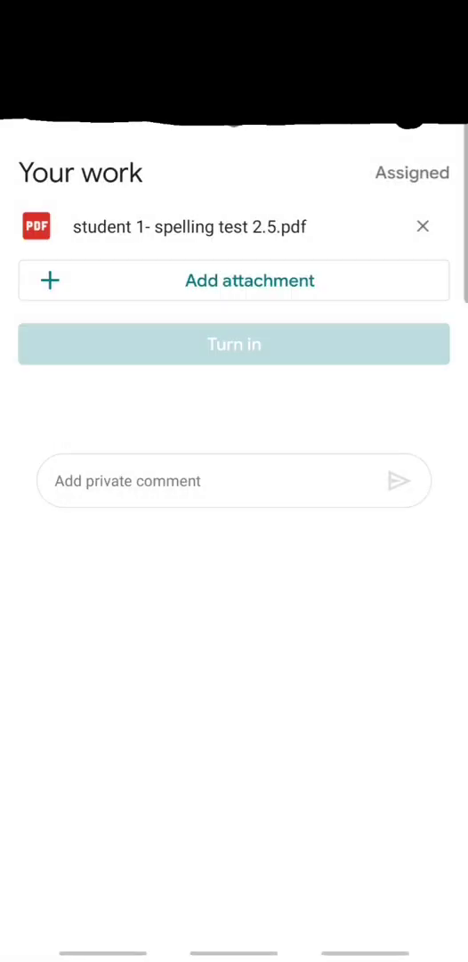
pyautogui.click(235, 344)
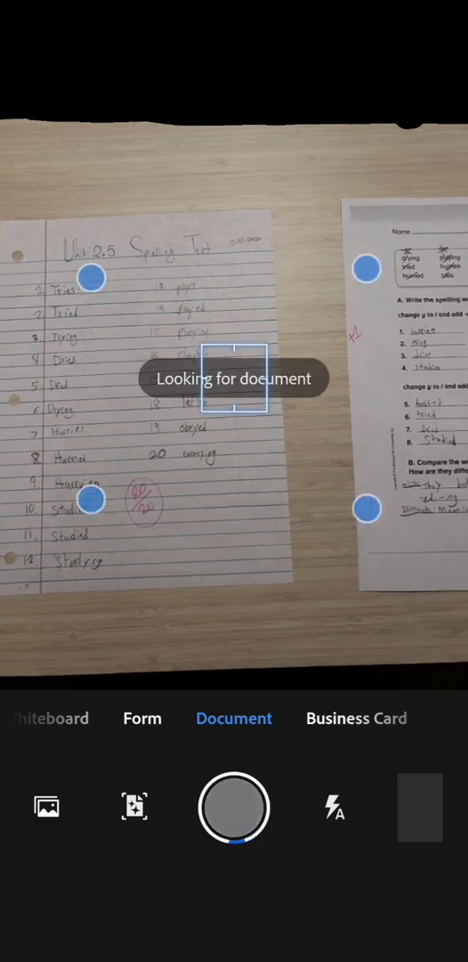
pyautogui.click(235, 808)
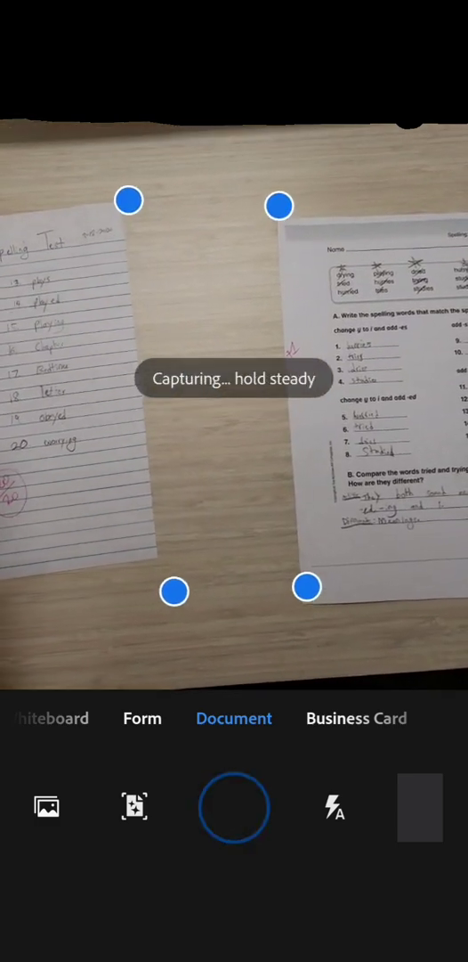
pyautogui.click(235, 805)
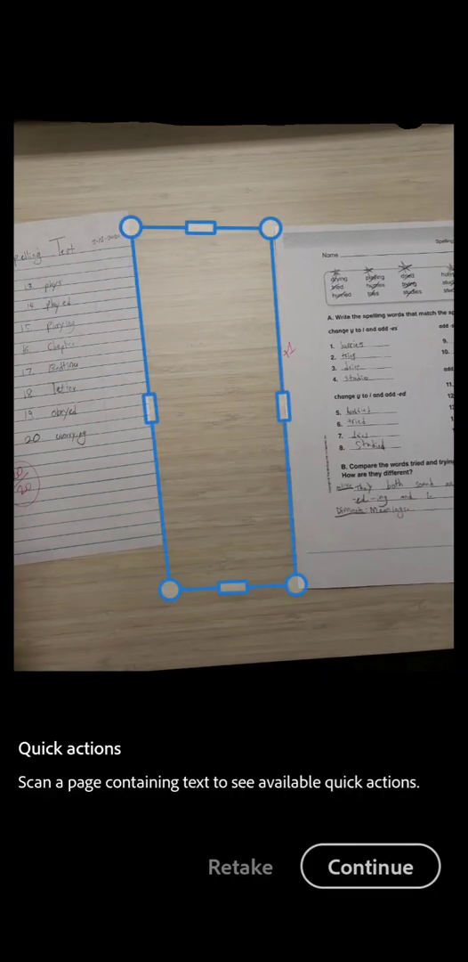
pyautogui.click(238, 865)
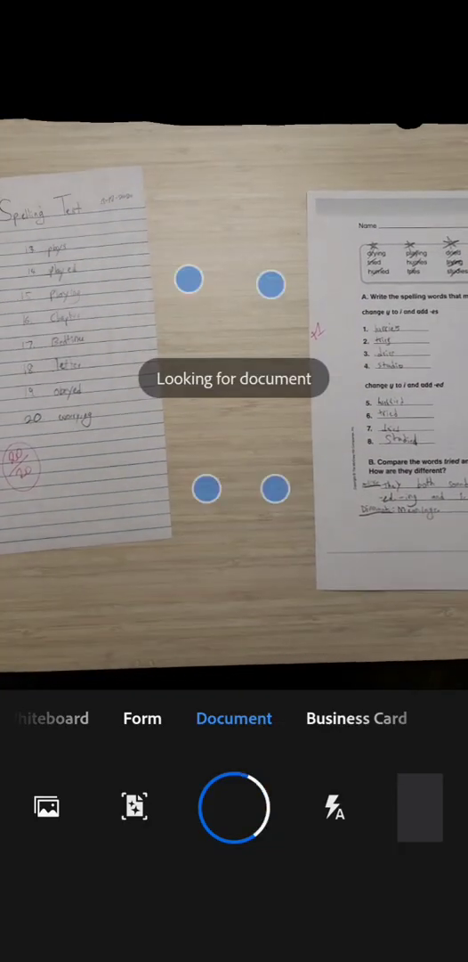